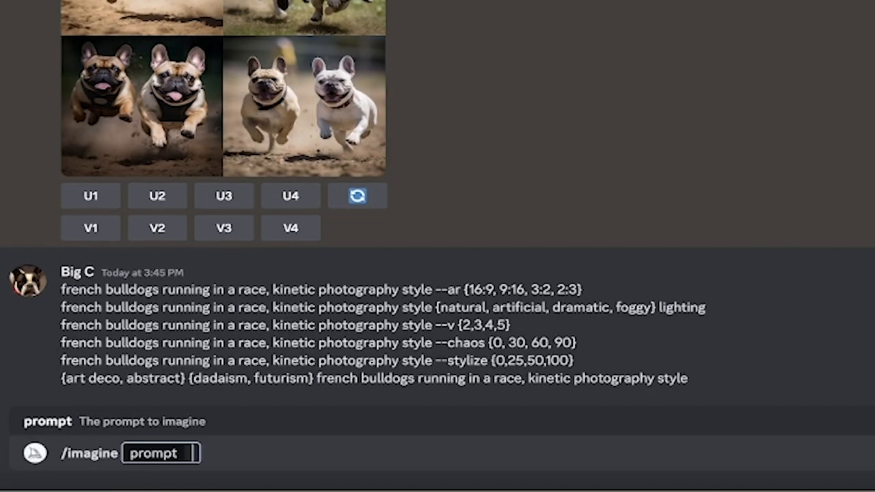
Step: Submit 'french bulldogs running in a race, kinetic photography style --ar {16:9, 9:16, 3:2, 2:3}' and confirm the four jobs
text(french bulldogs running in a race, kinetic photography style --ar {16:9, 9:16, 3:2, 2:3})
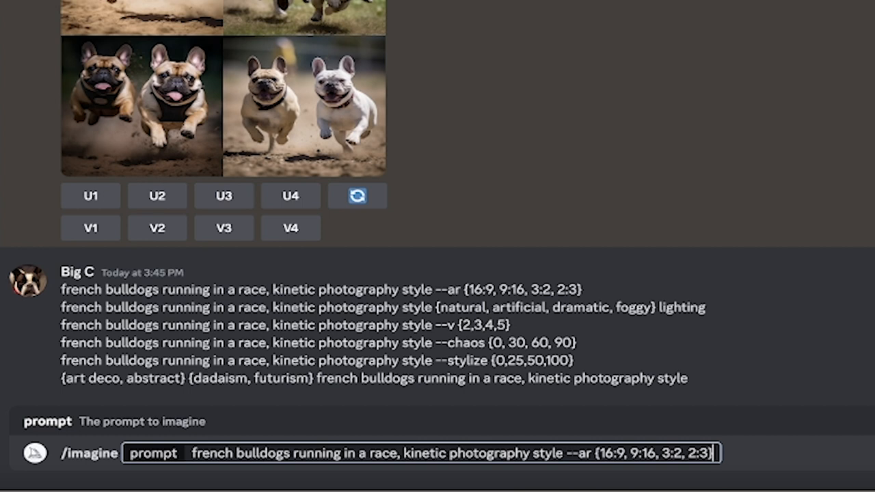
mouse_move(582, 463)
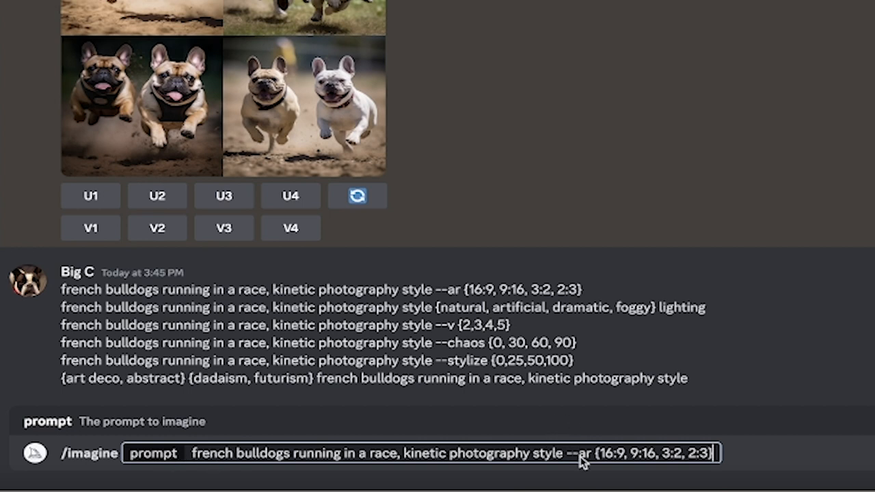
mouse_move(589, 463)
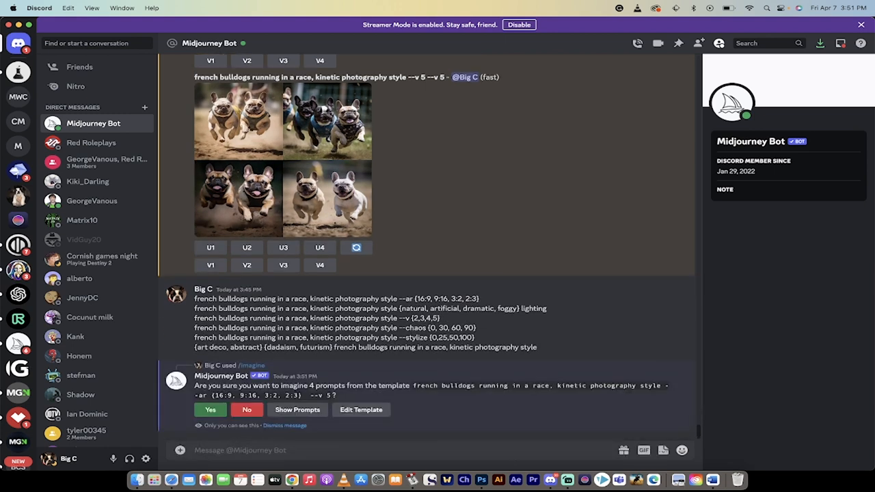
mouse_move(300, 391)
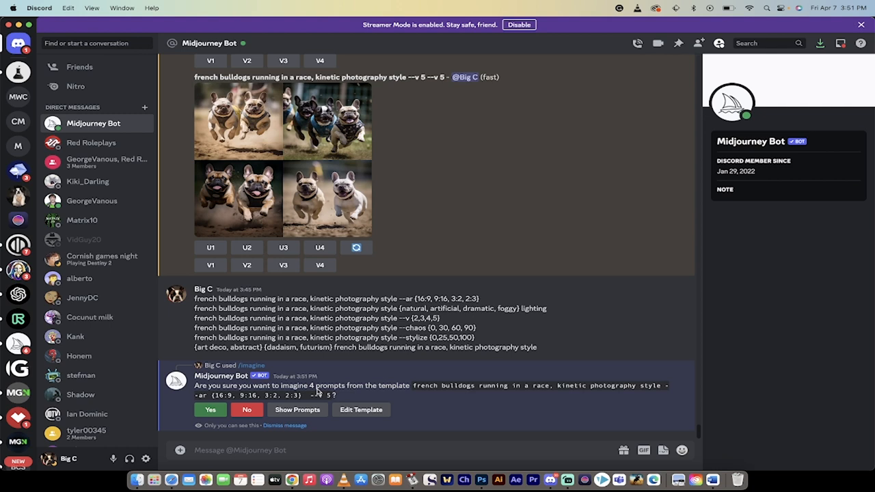
mouse_move(402, 394)
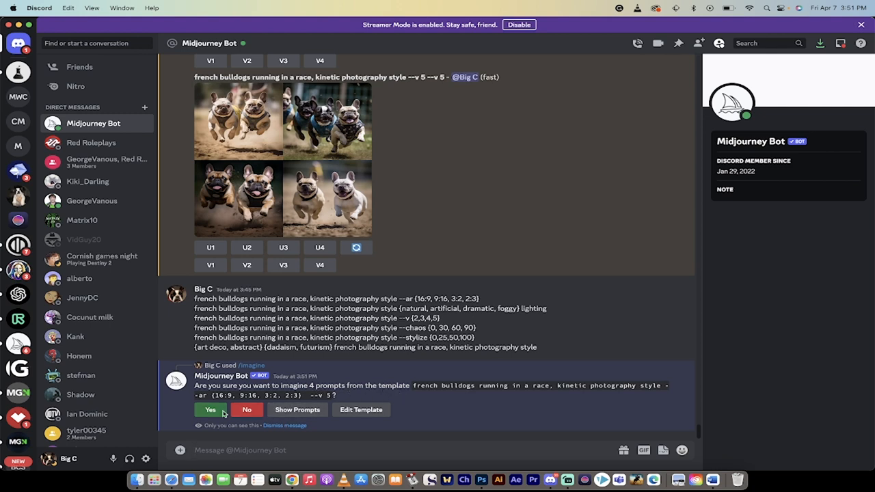
click(210, 410)
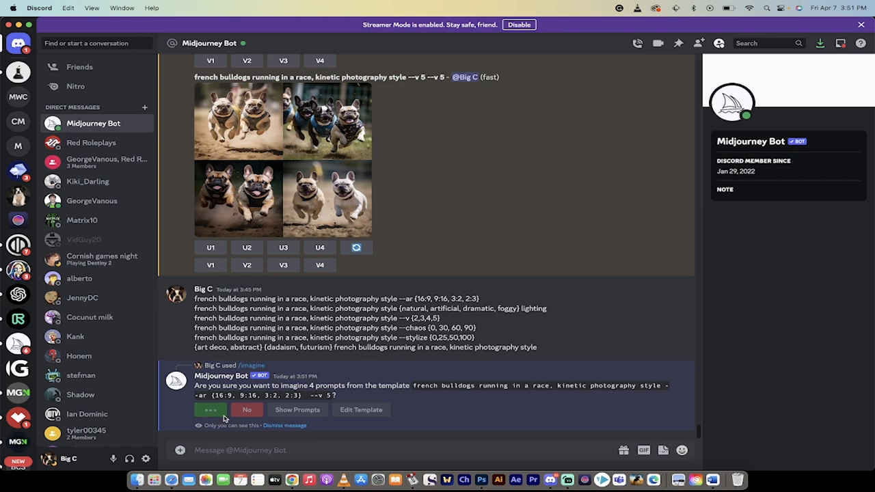
click(210, 410)
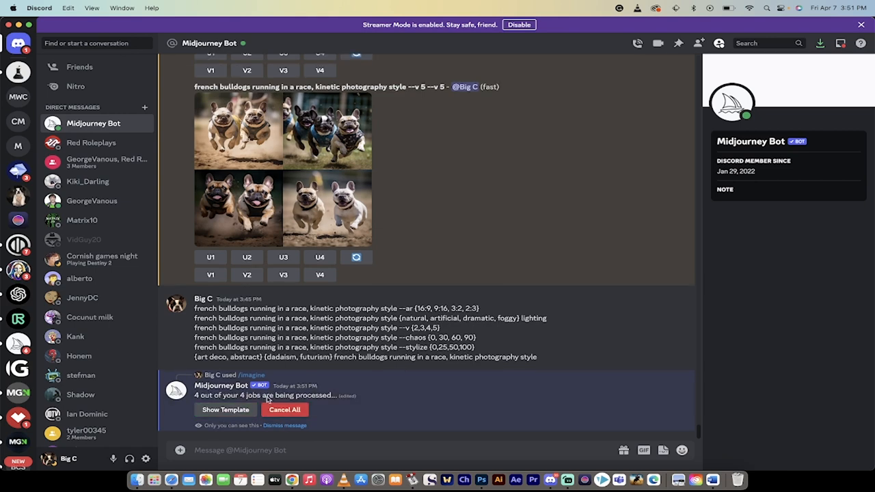
Step: Submit the bulldog race prompt with {natural, artificial, dramatic, foggy} lighting and confirm the four jobs
scroll(down, 3)
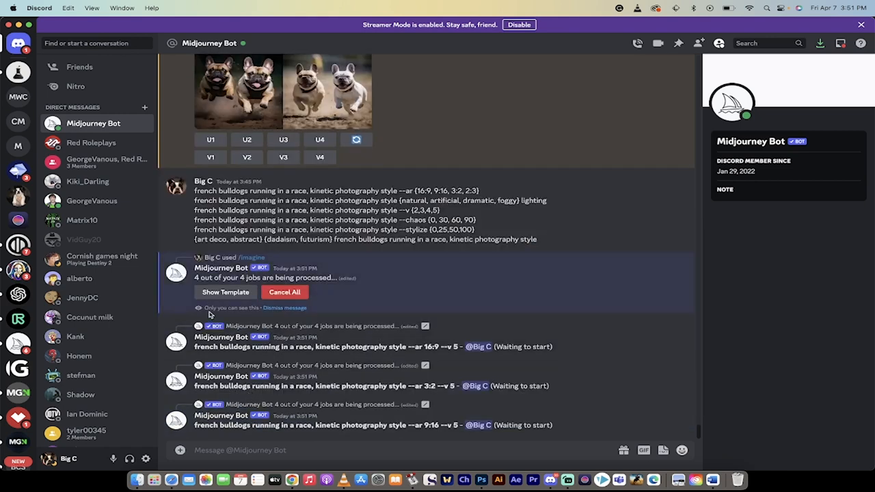
double_click(205, 201)
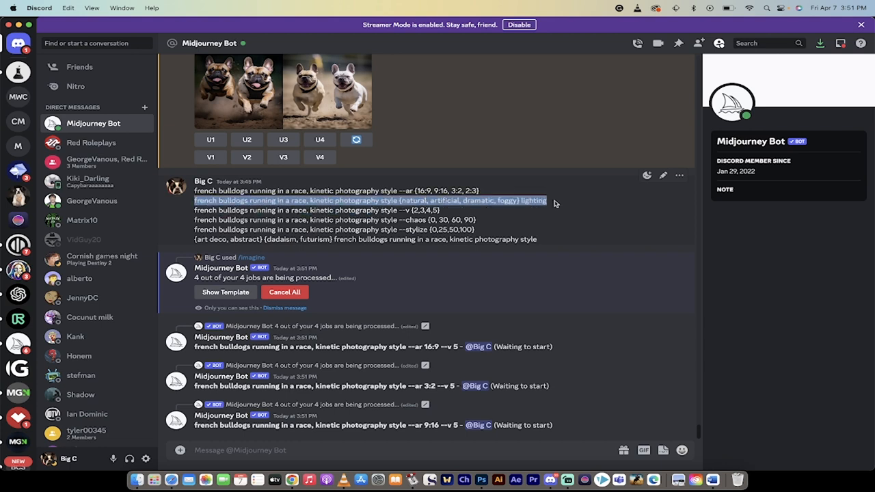
mouse_move(226, 449)
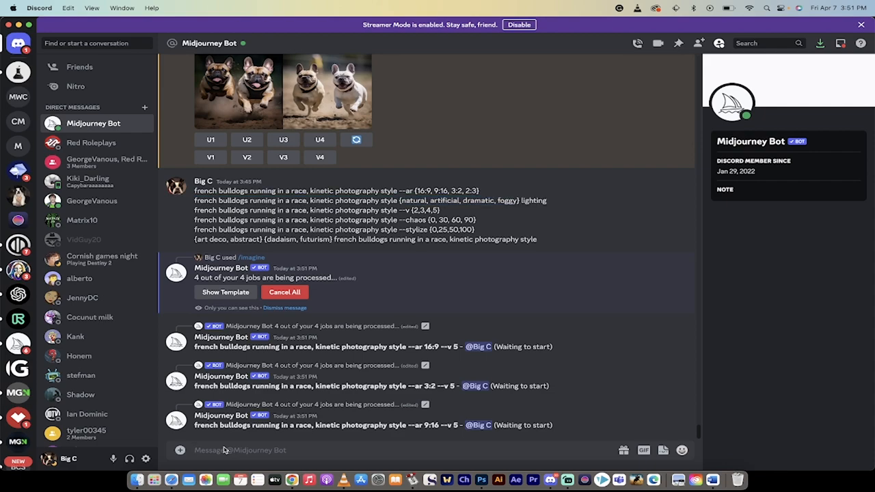
text(/imagine prompt)
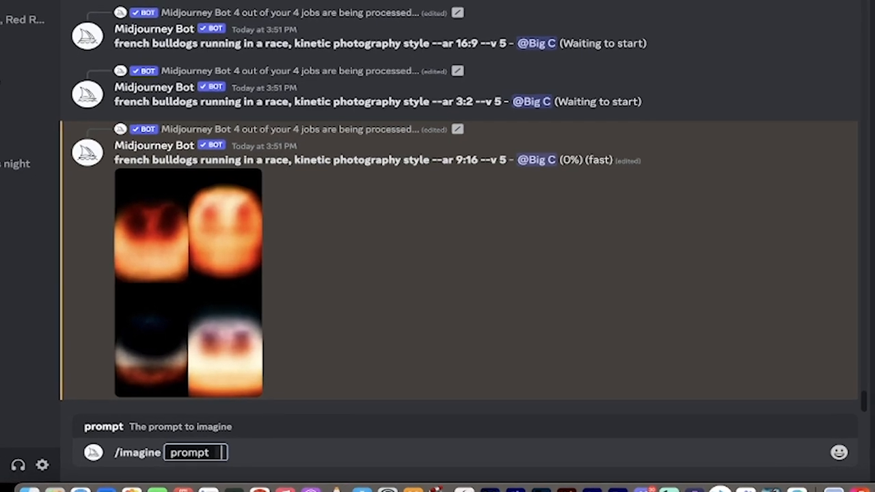
text(french bulldogs running in a race, kinetic photography style {natural, artificial, dramatic, foggy} lighting)
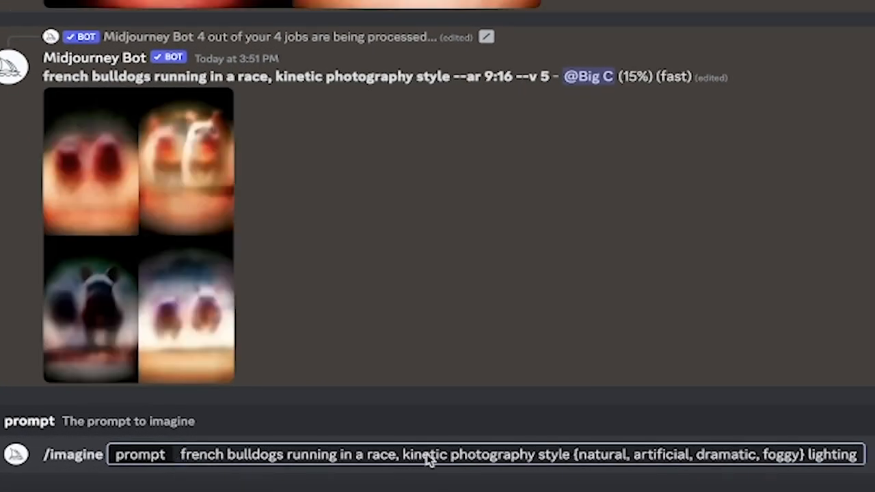
mouse_move(581, 468)
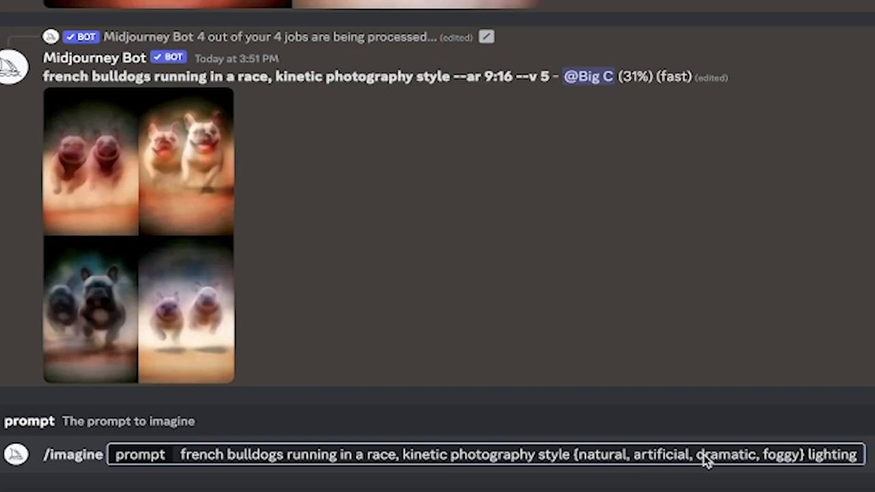
mouse_move(808, 462)
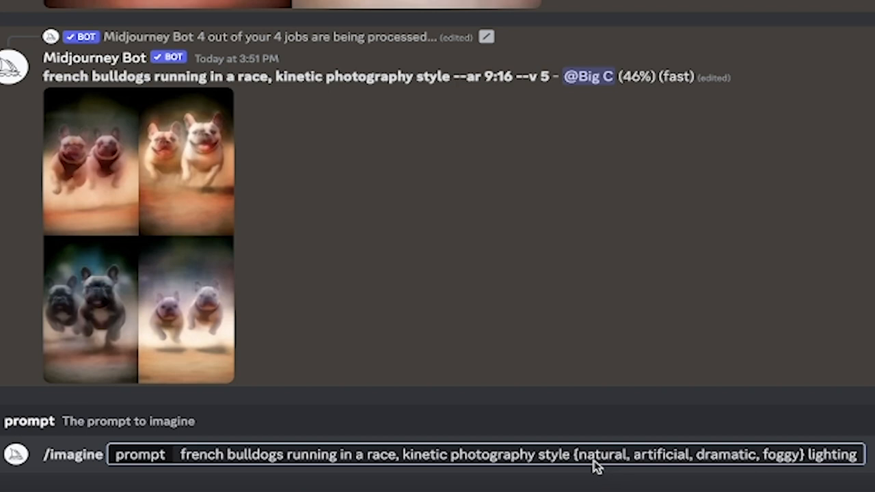
mouse_move(663, 457)
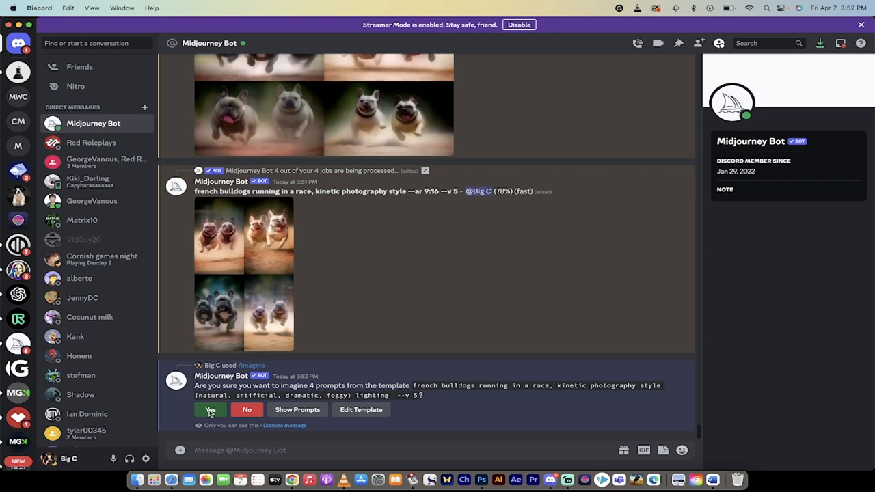
click(210, 410)
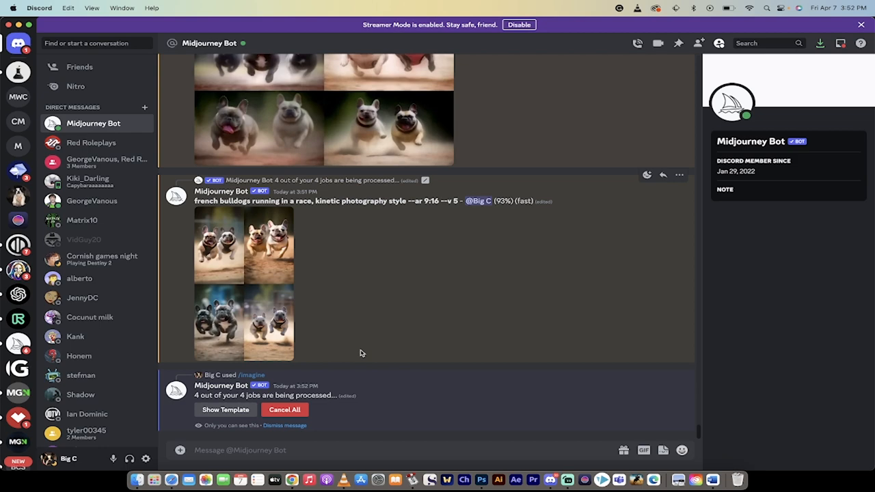
scroll(down, 3)
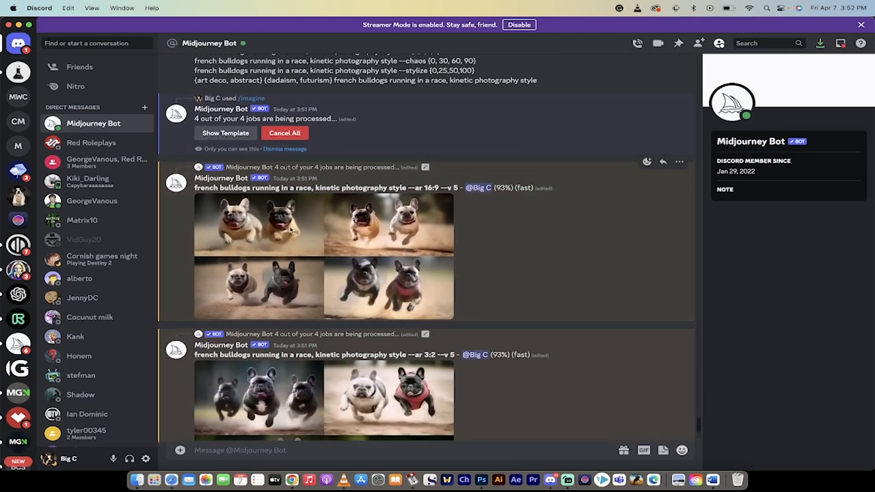
scroll(down, 3)
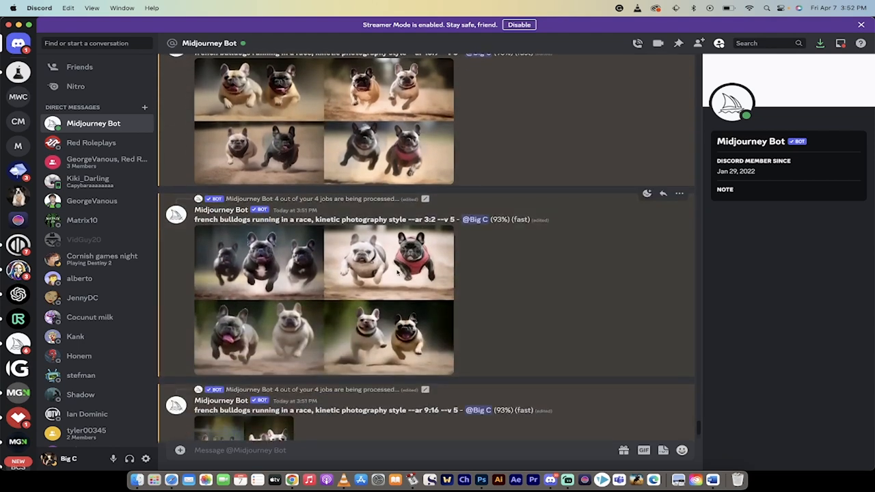
scroll(down, 3)
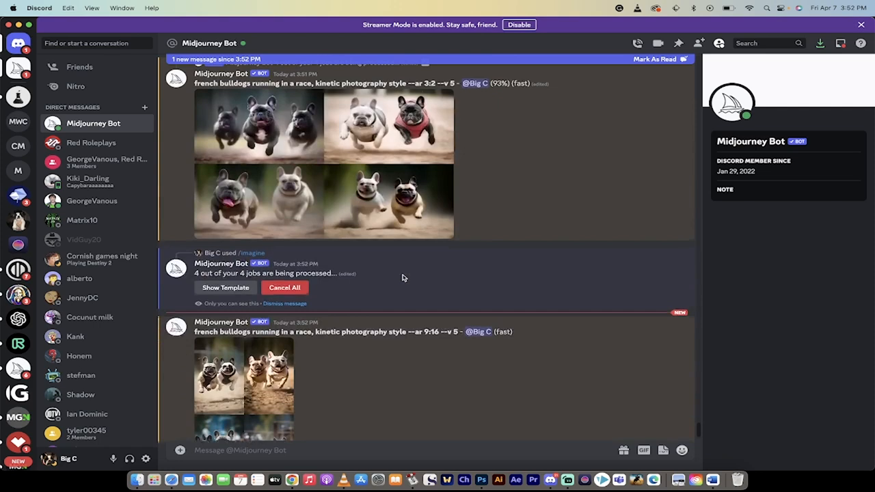
scroll(down, 3)
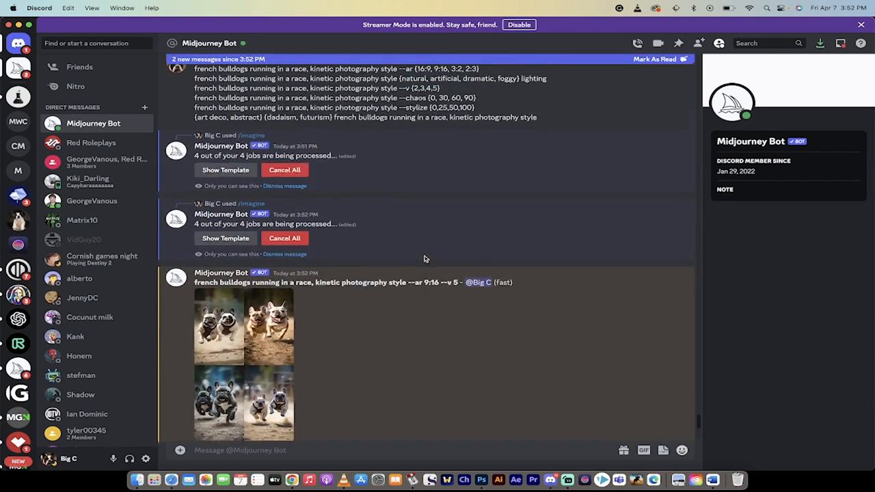
scroll(down, 3)
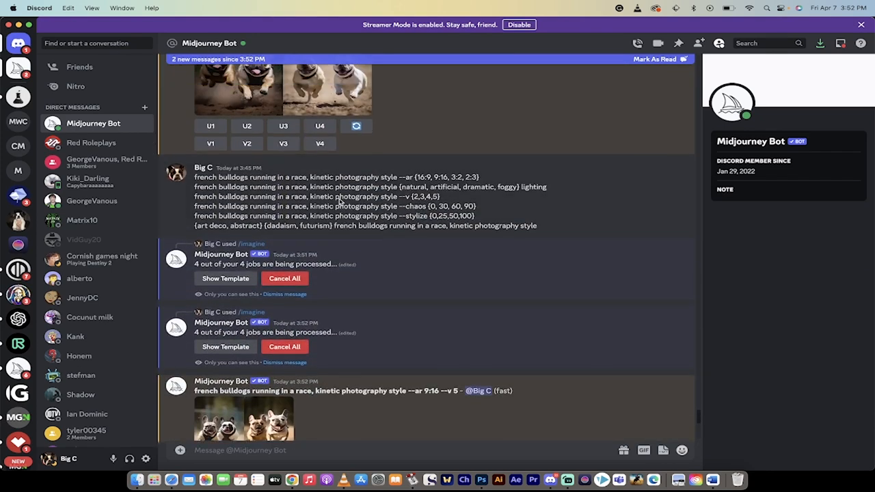
Step: Submit the bulldog race prompt with --v {2, 3, 4, 5} via /imagine and confirm the four jobs
double_click(205, 196)
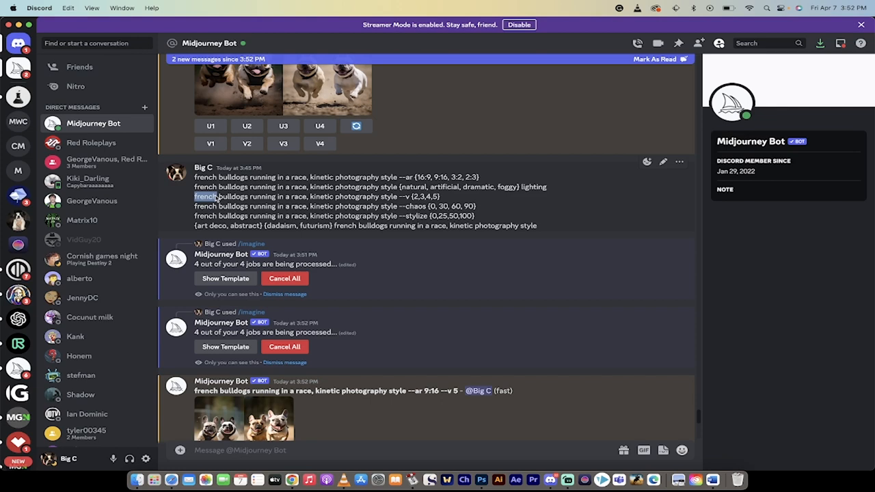
triple_click(321, 197)
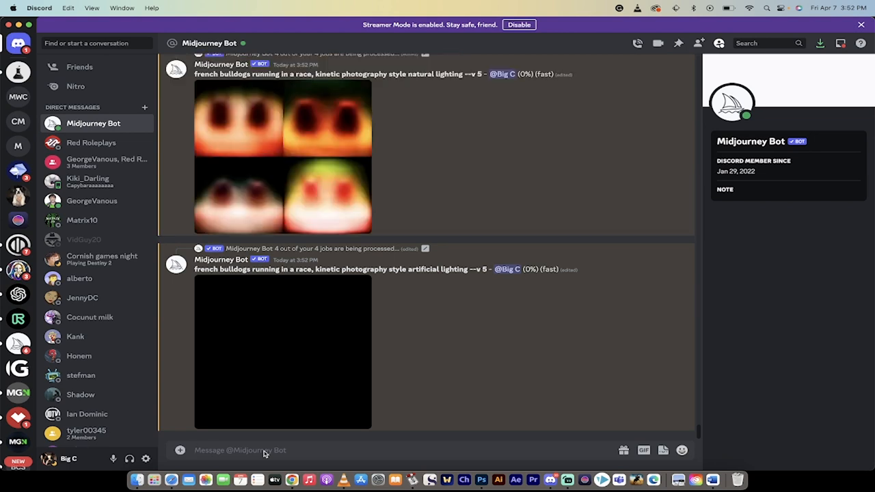
text(/imagine)
text(french bulldogs running in a race, kinetic photography style --v {2,3,4,5})
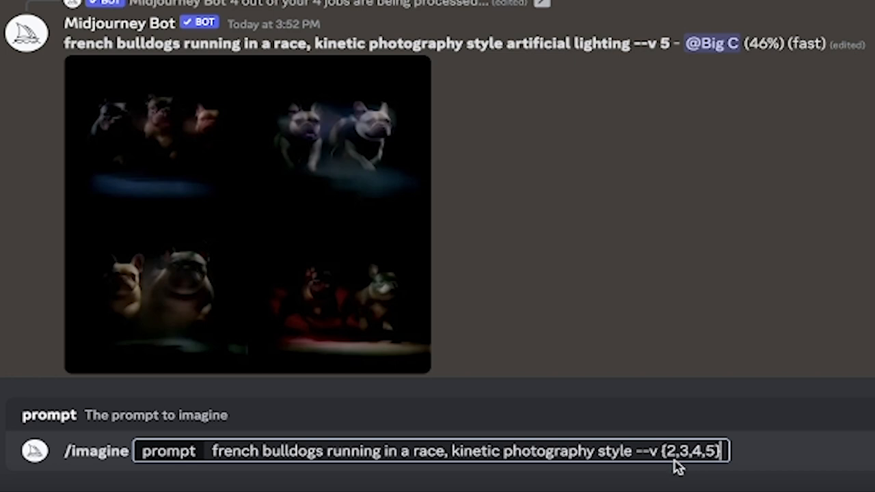
mouse_move(724, 465)
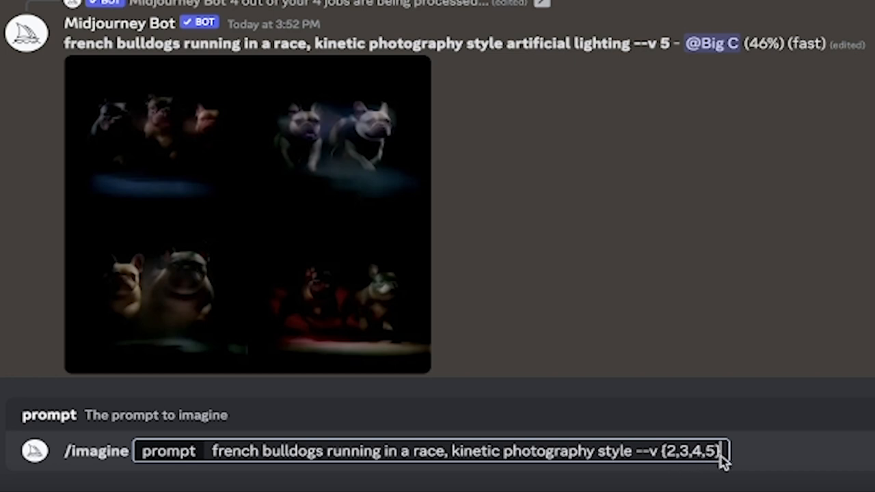
mouse_move(666, 479)
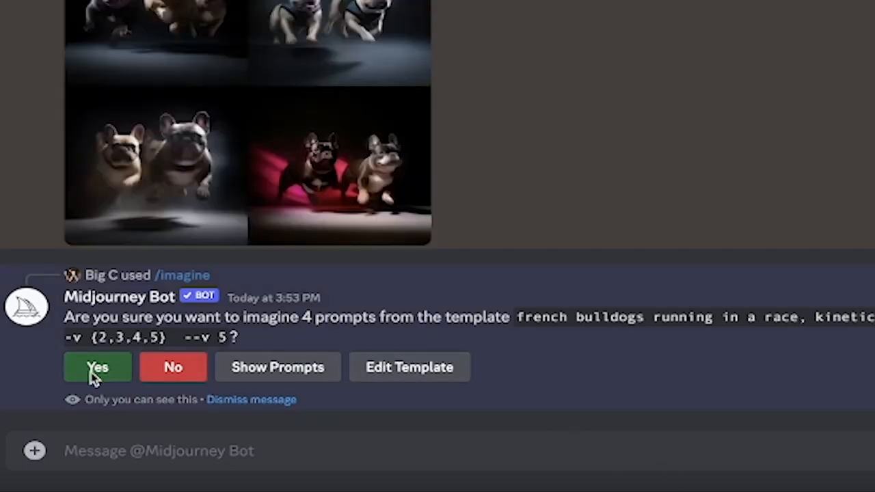
click(97, 367)
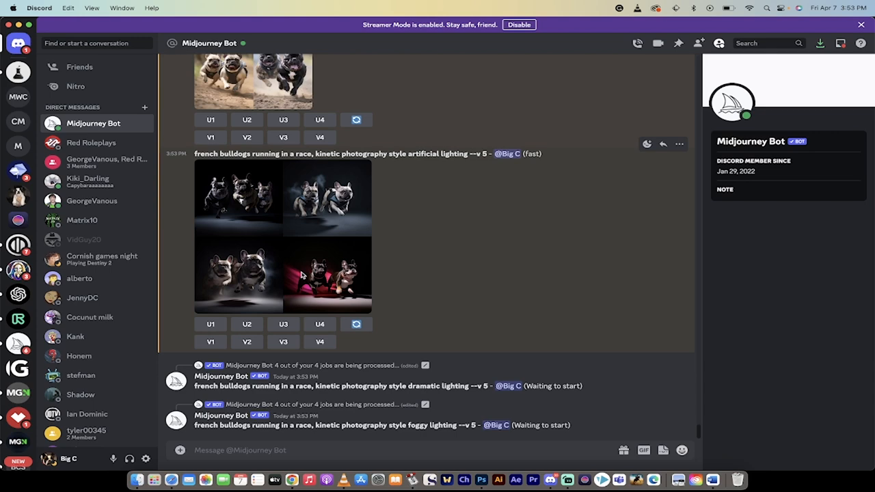
Step: Select the --stylize {0, 25, 50, 100} line from the prompt list
click(282, 277)
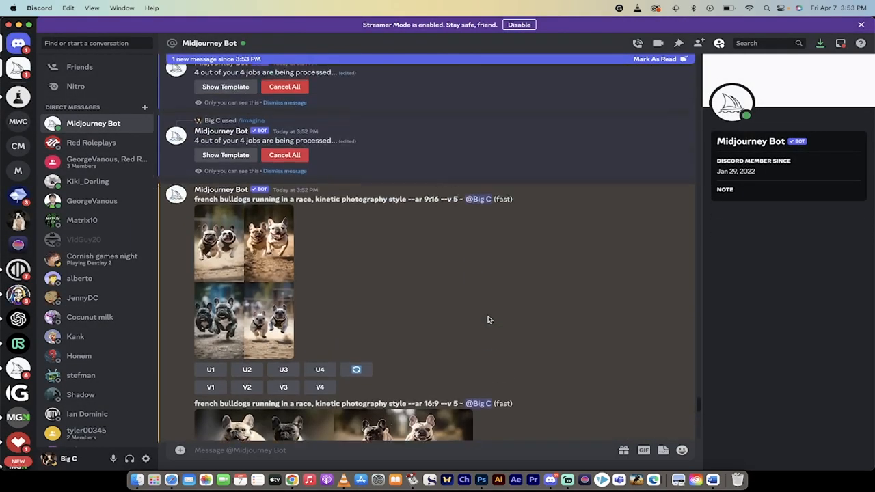
scroll(down, 3)
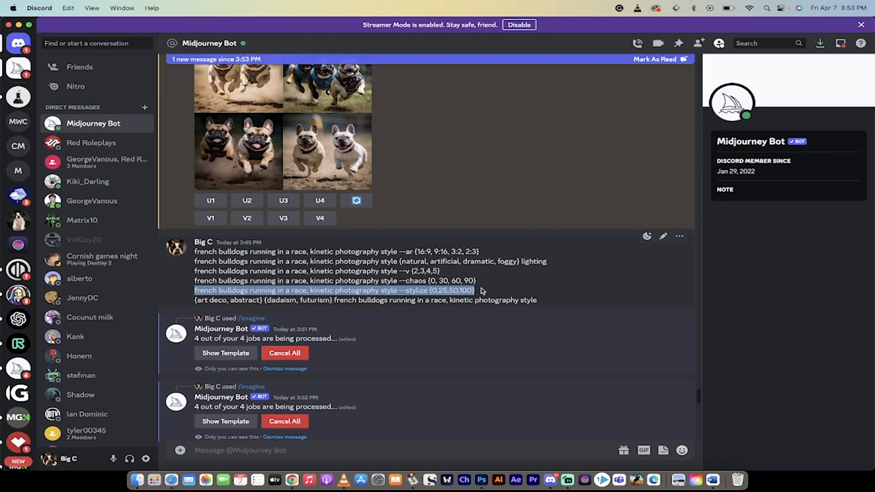
Step: Submit the bulldog race prompt with --stylize {0, 25, 50, 100} and confirm the four jobs
scroll(down, 3)
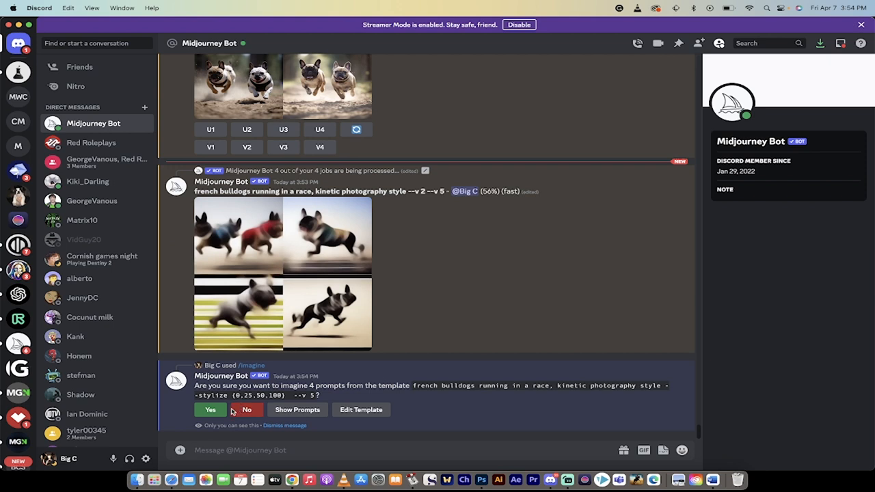
click(210, 410)
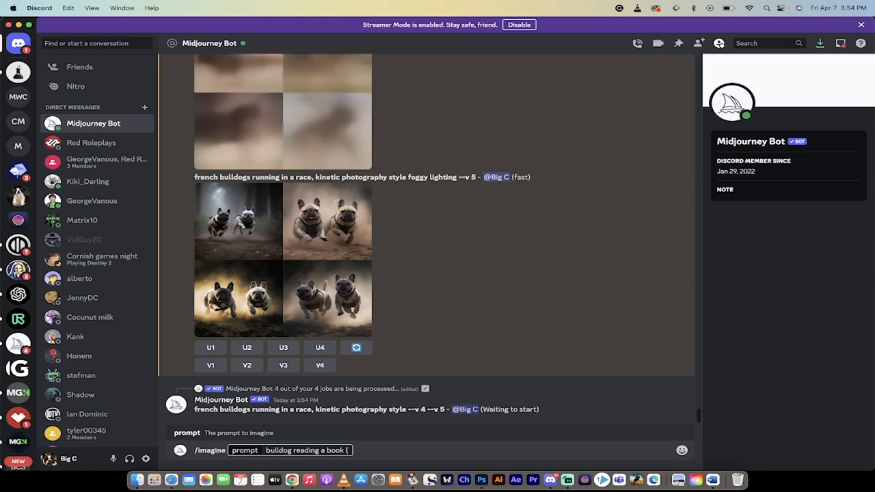
Step: Submit 'bulldog reading a book {yellow, blue} apple' and confirm the two jobs
text(yellow, blue} apple)
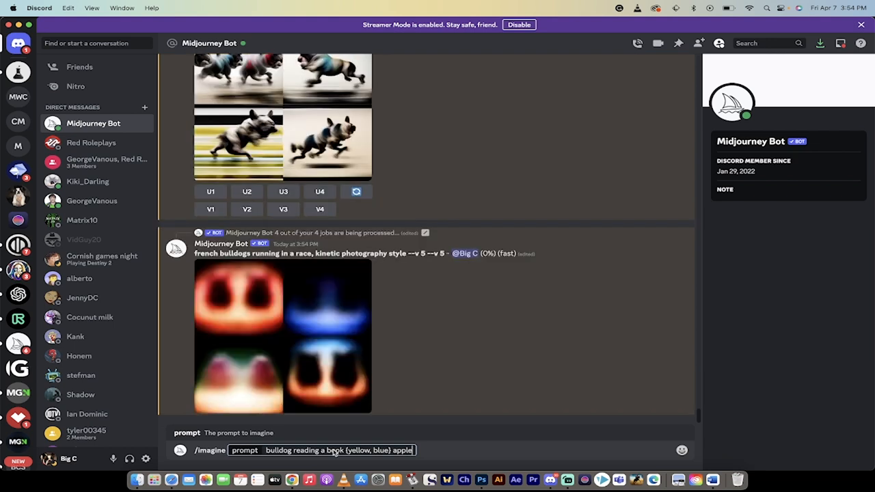
key(enter)
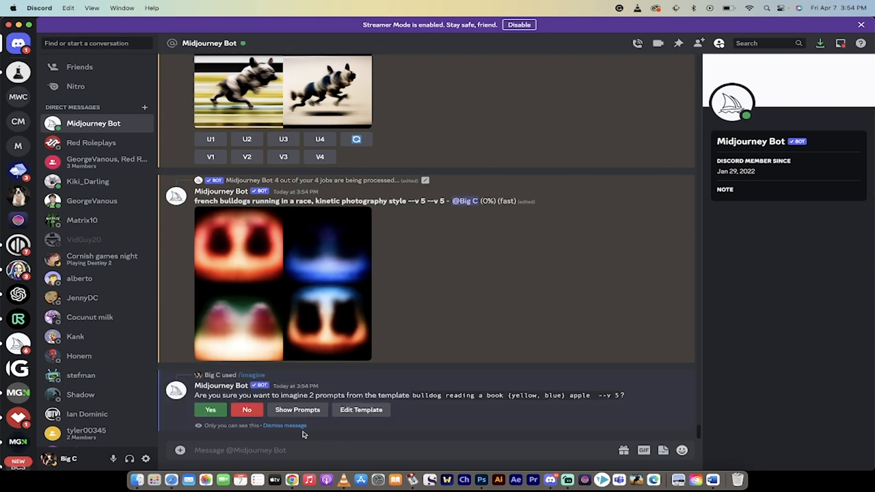
click(210, 410)
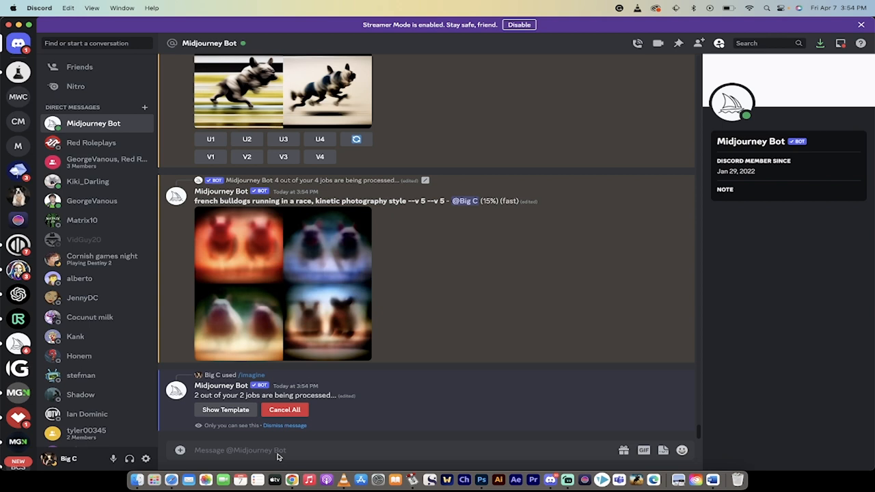
scroll(down, 3)
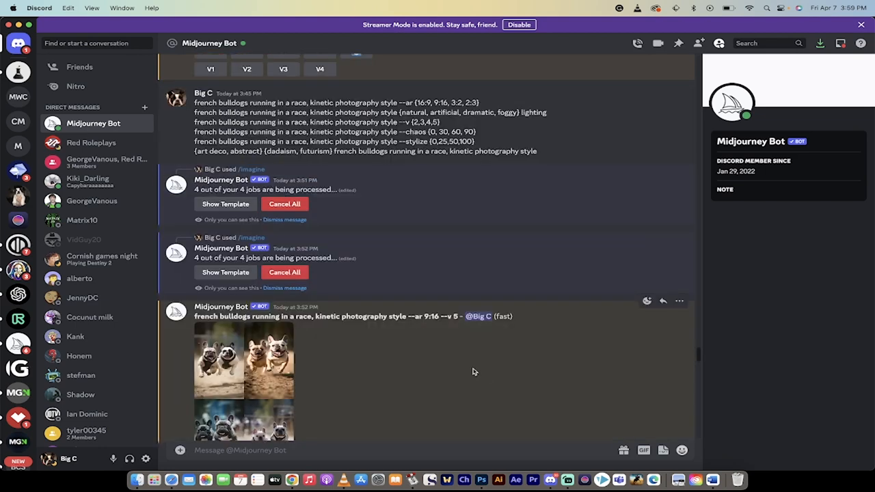
mouse_move(392, 302)
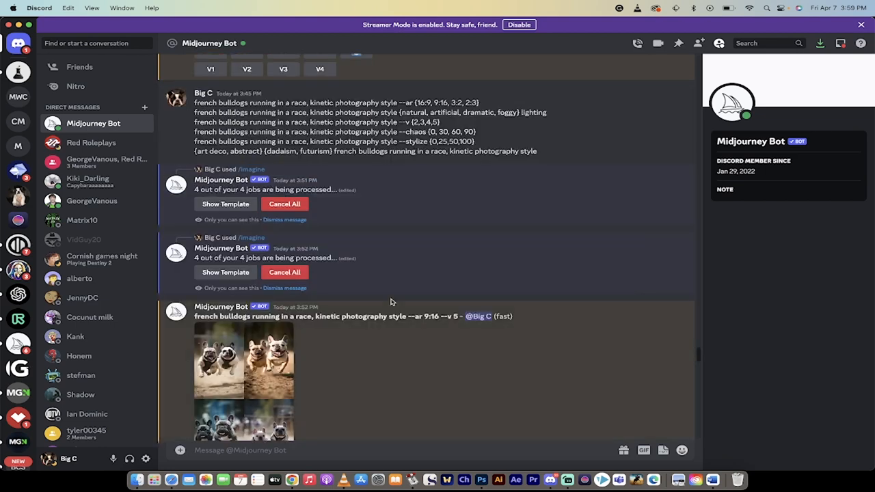
mouse_move(362, 99)
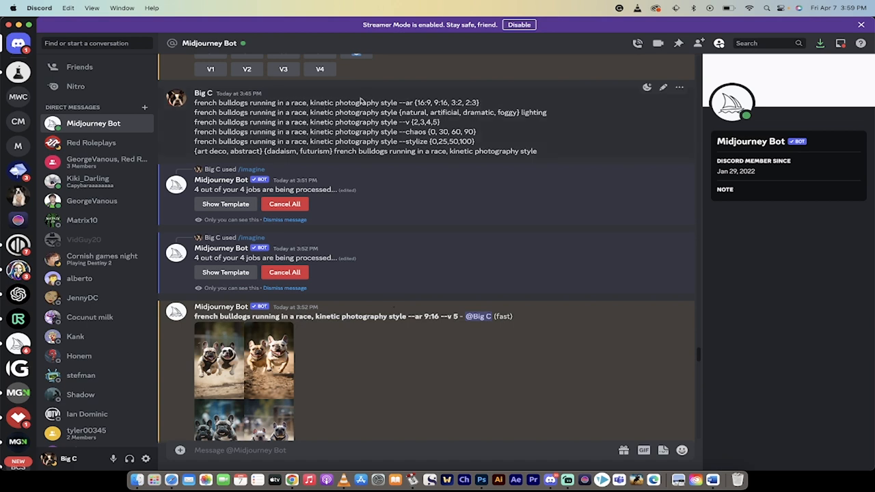
mouse_move(411, 128)
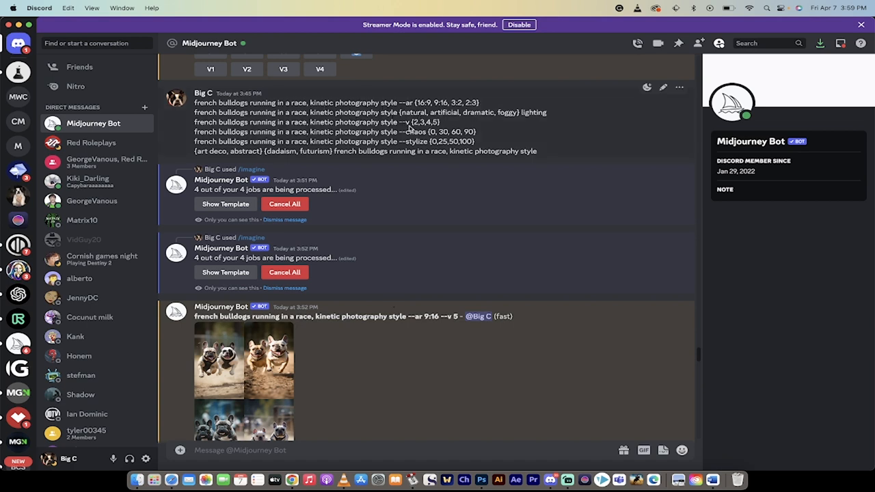
mouse_move(422, 167)
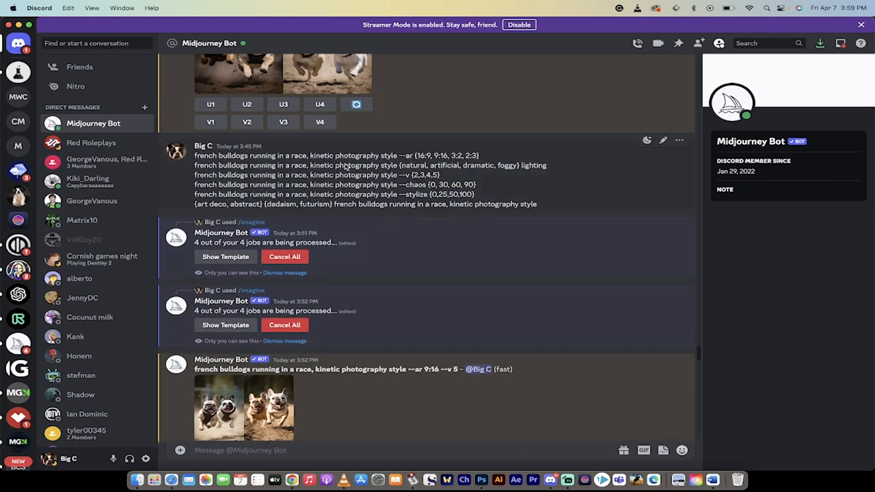
mouse_move(403, 162)
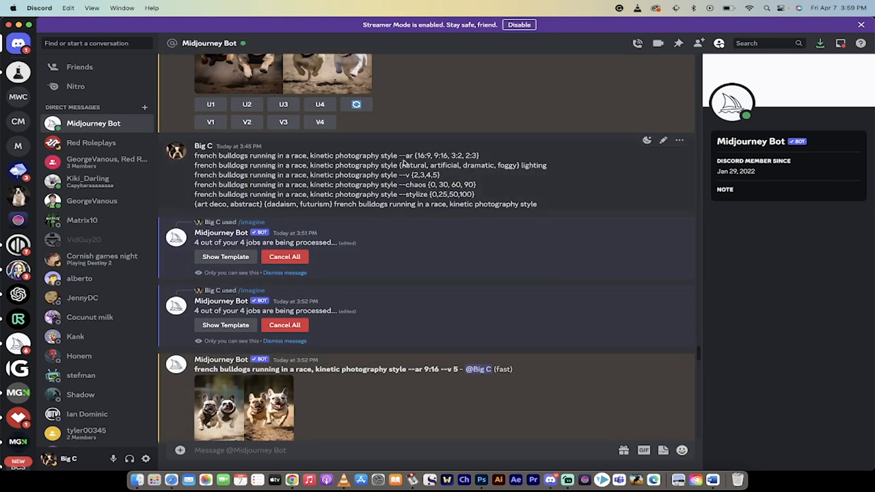
scroll(down, 3)
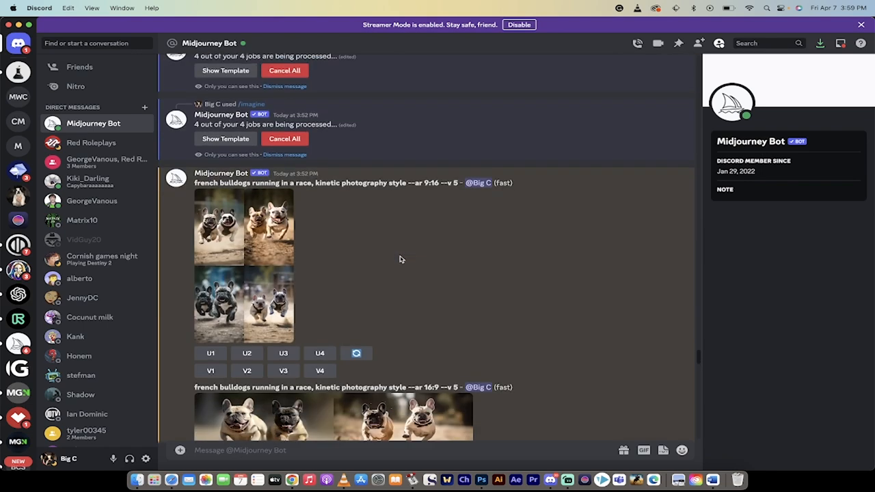
scroll(down, 3)
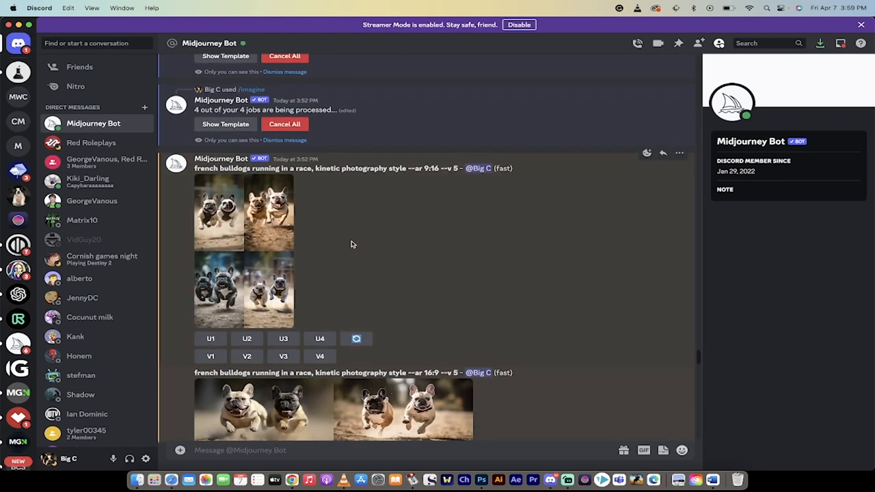
mouse_move(258, 233)
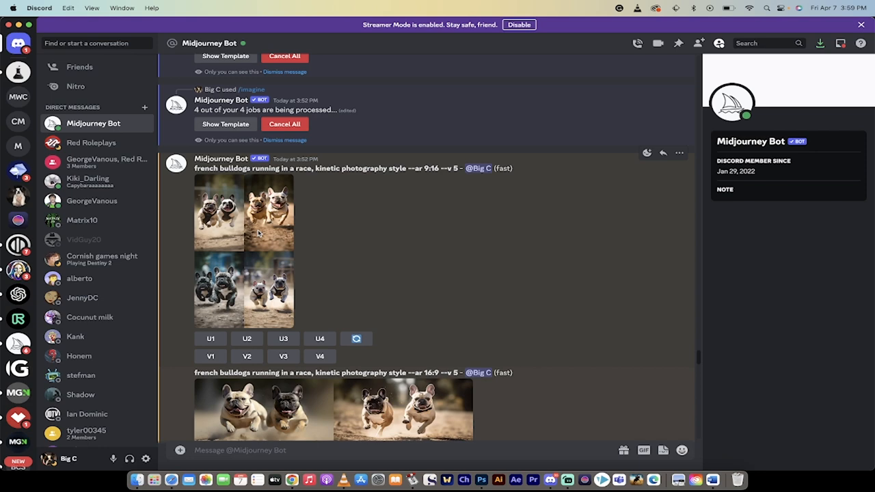
scroll(down, 3)
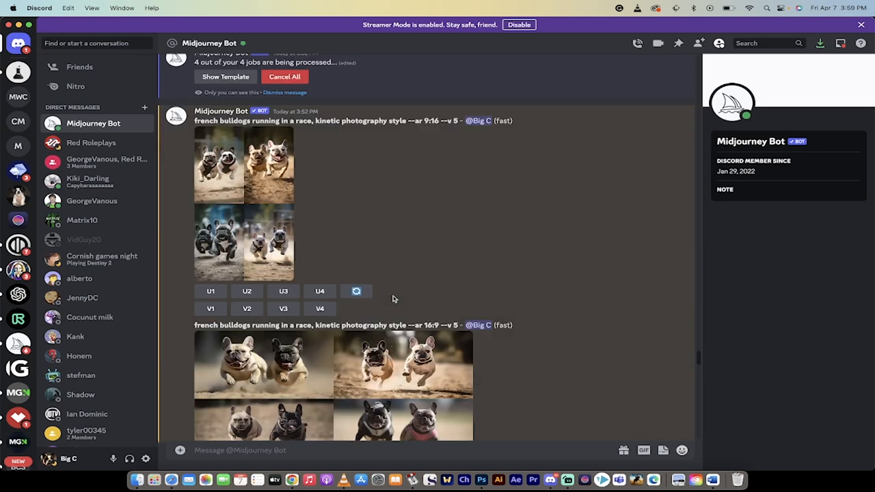
scroll(down, 3)
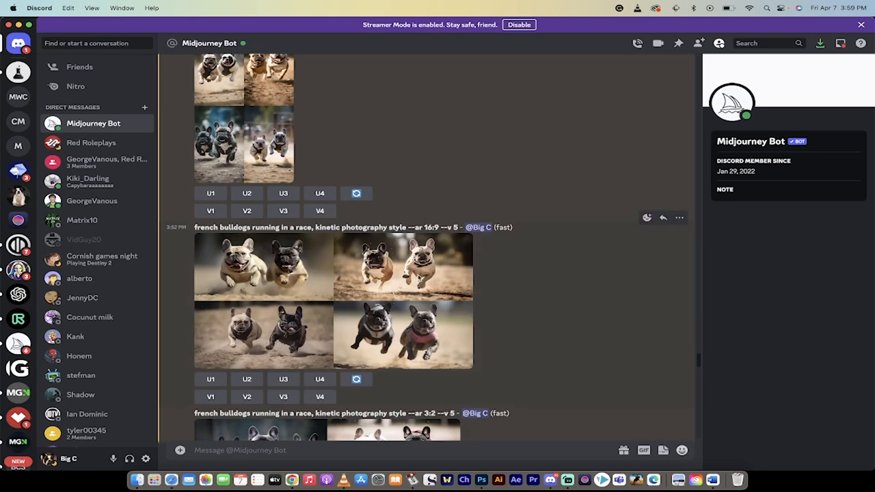
scroll(down, 3)
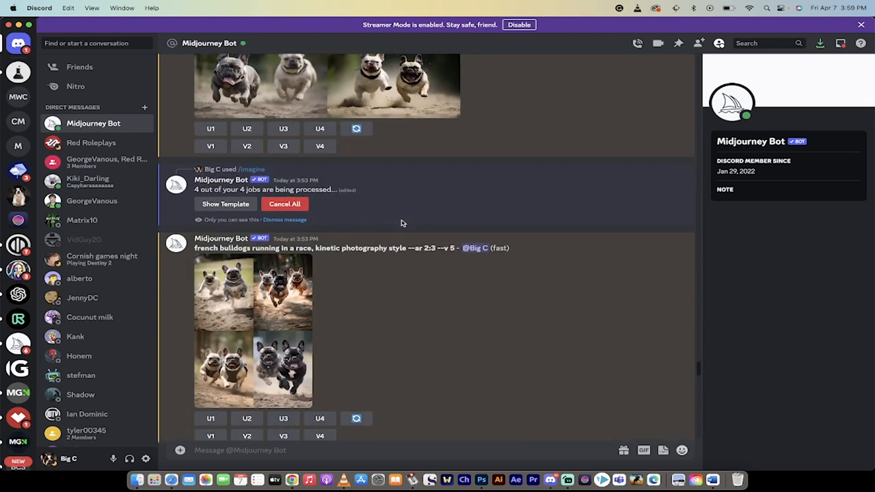
scroll(down, 3)
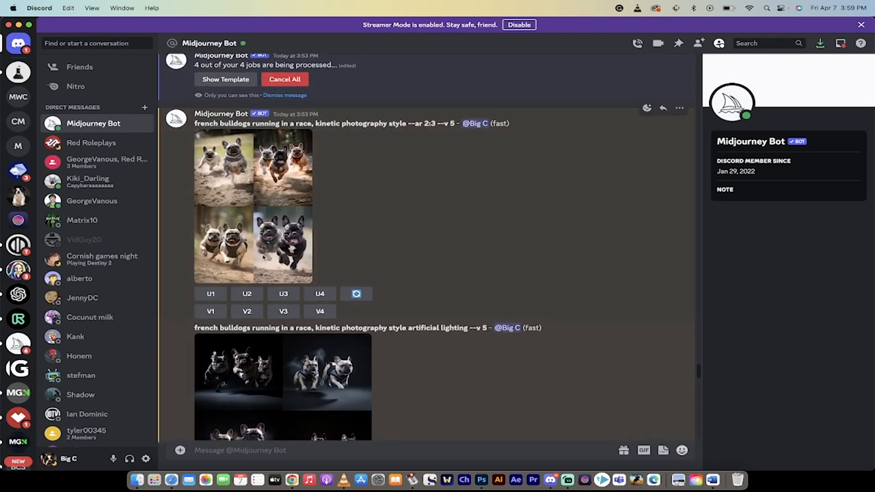
scroll(down, 3)
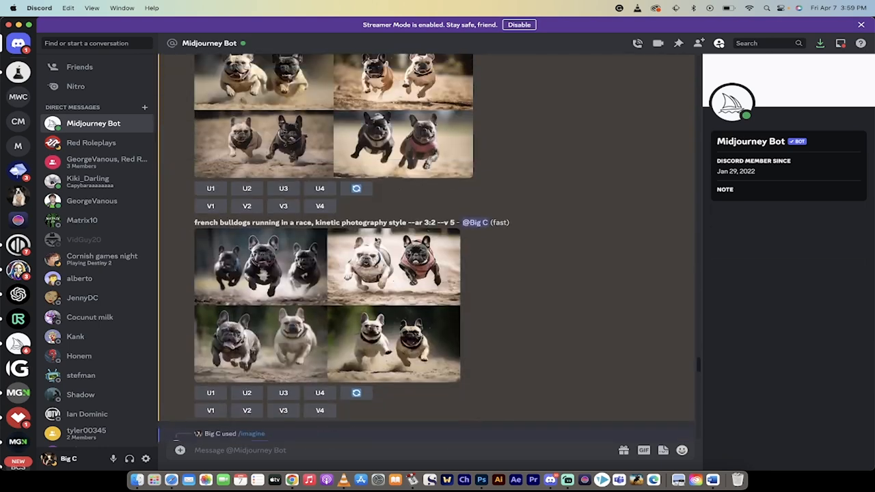
scroll(down, 3)
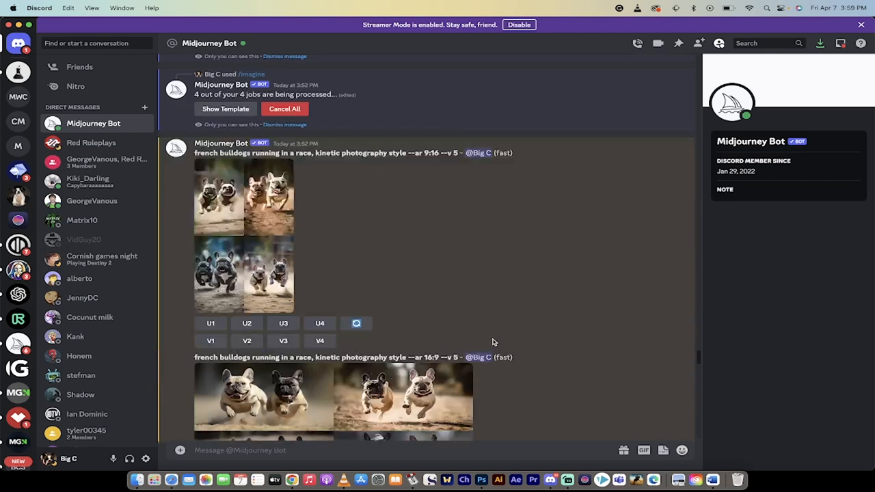
scroll(down, 3)
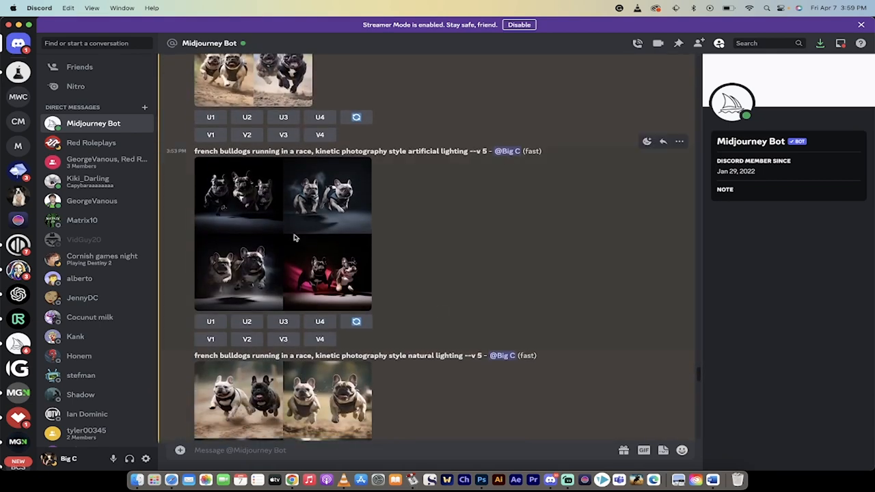
mouse_move(421, 159)
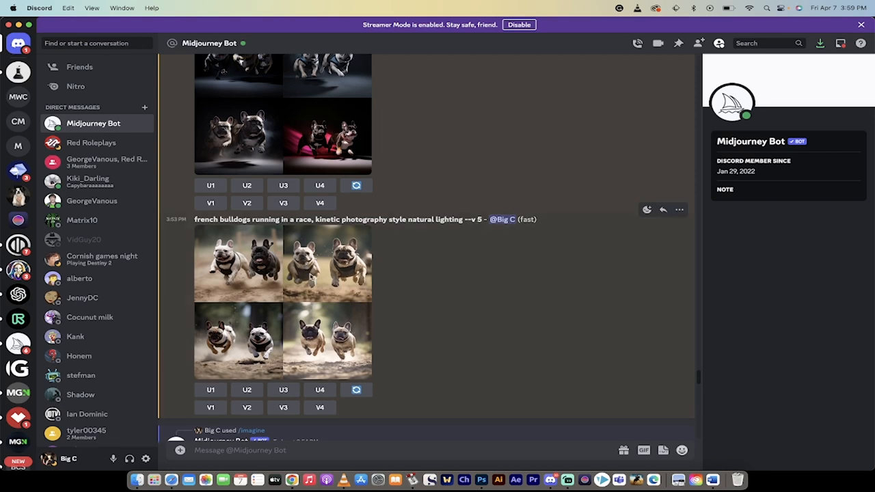
scroll(down, 3)
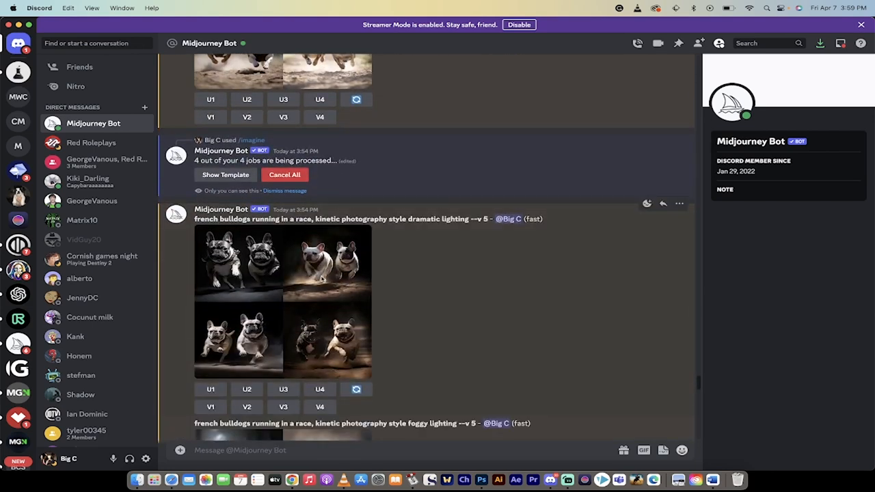
mouse_move(300, 288)
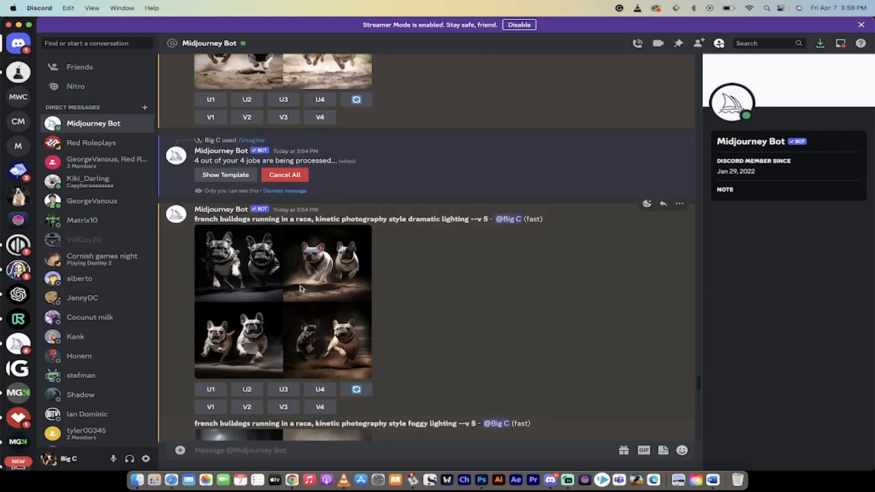
click(283, 300)
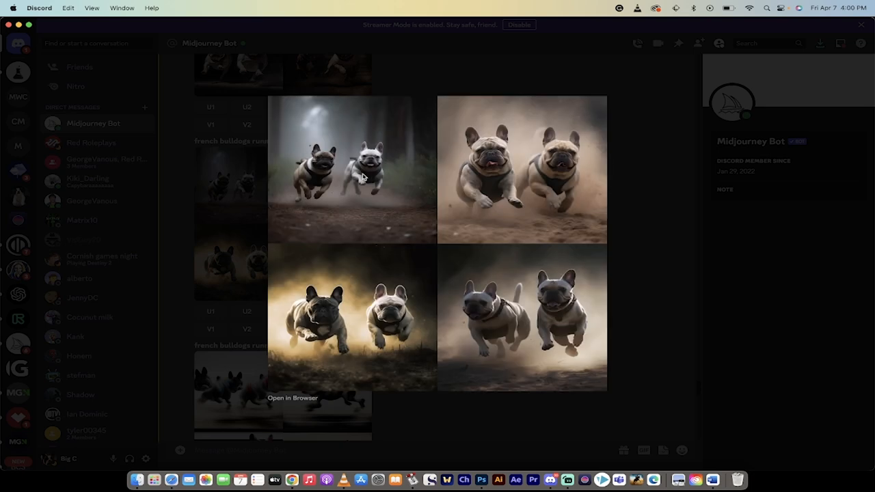
mouse_move(245, 191)
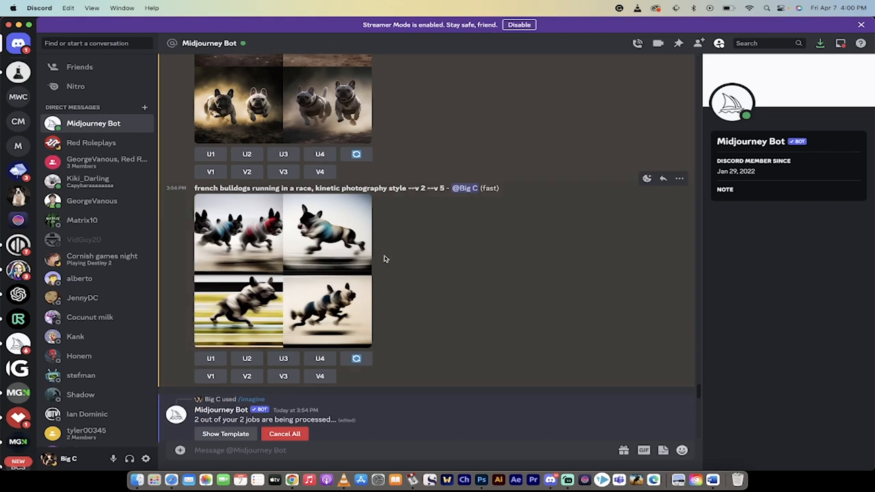
mouse_move(427, 245)
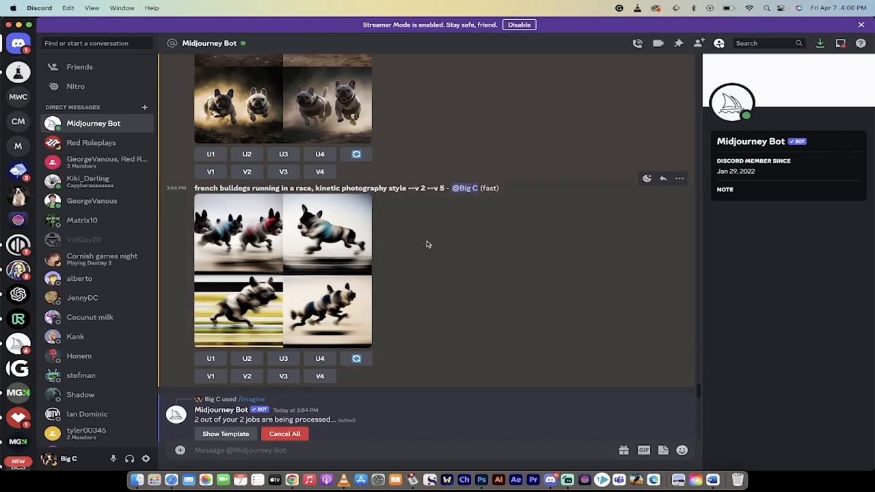
mouse_move(419, 214)
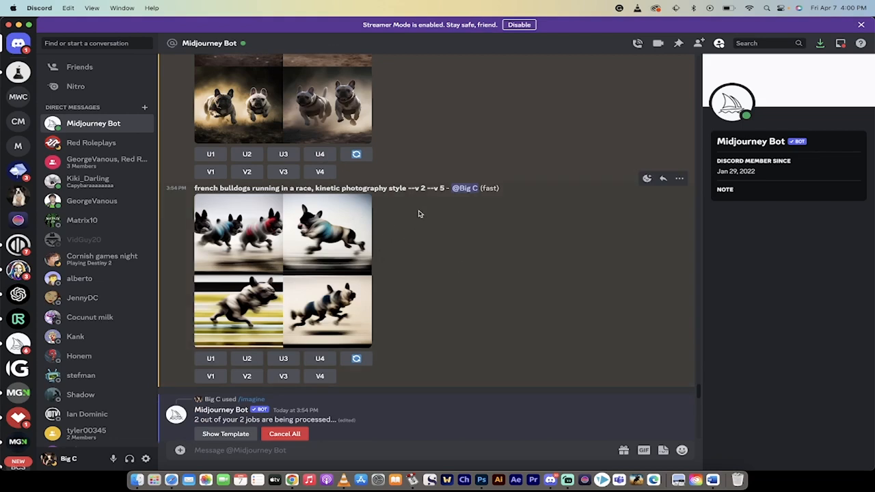
mouse_move(297, 271)
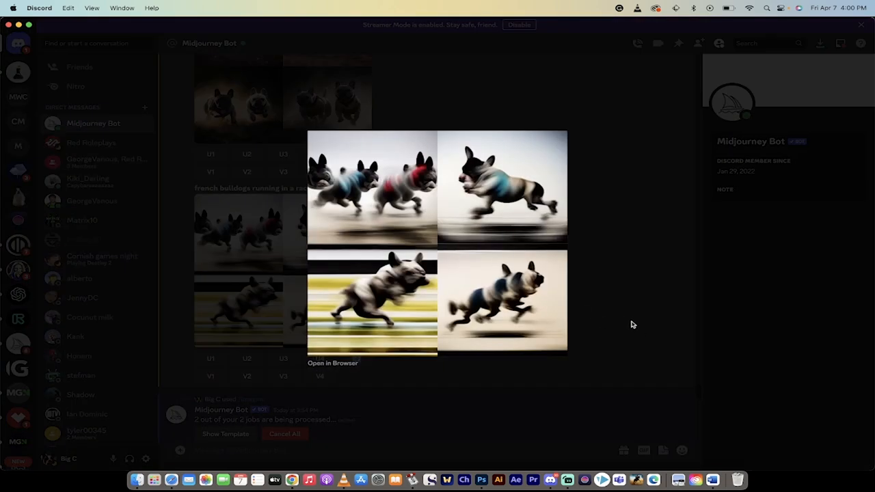
Step: Step through the enlarged bulldog result grids, ending on the bulldogs wearing vests
click(633, 325)
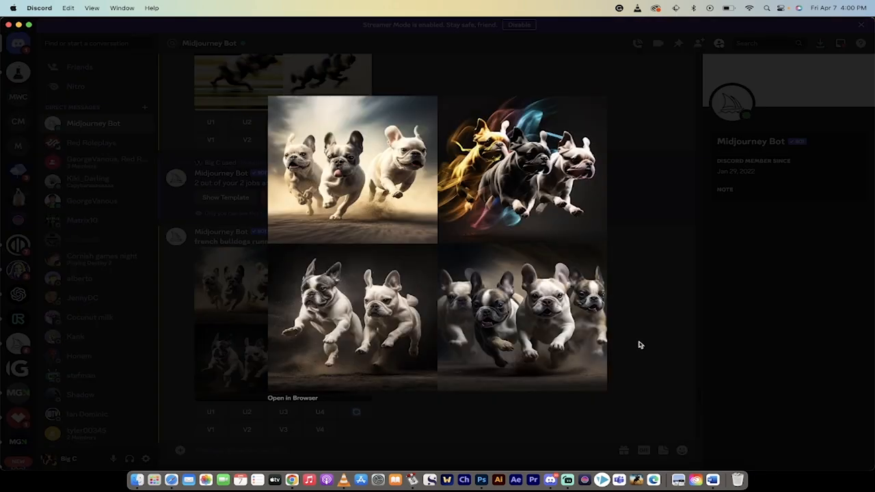
click(639, 346)
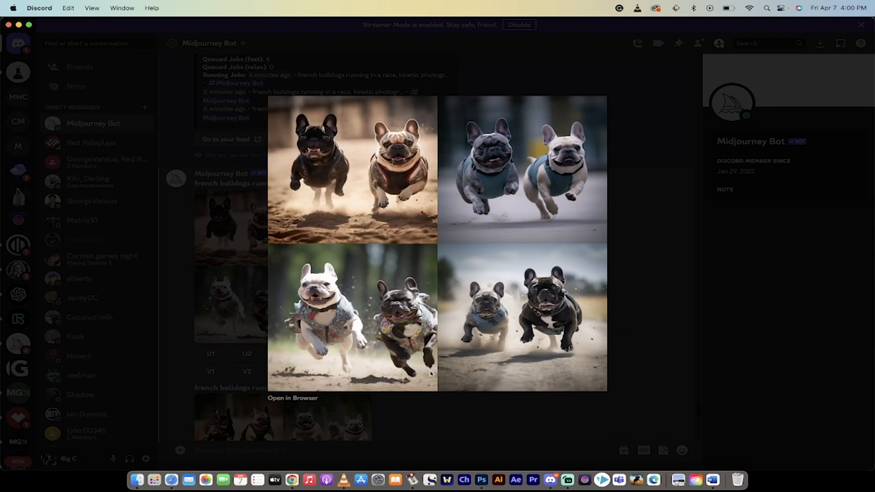
mouse_move(445, 403)
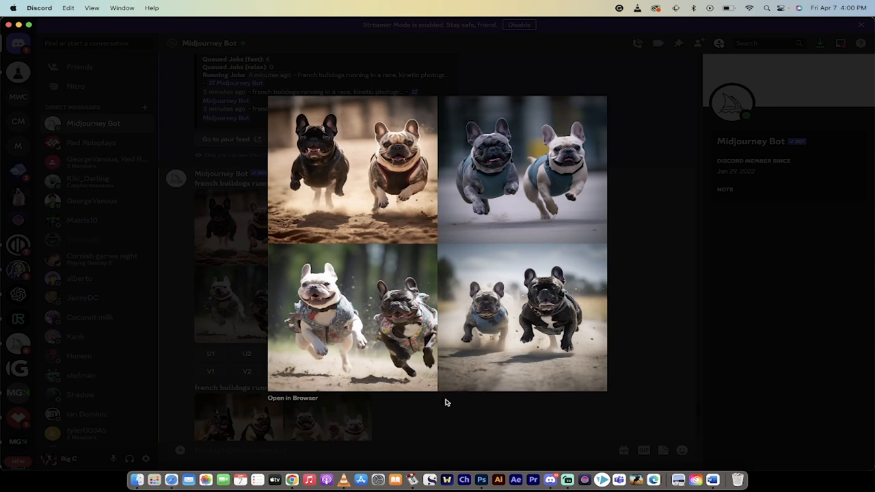